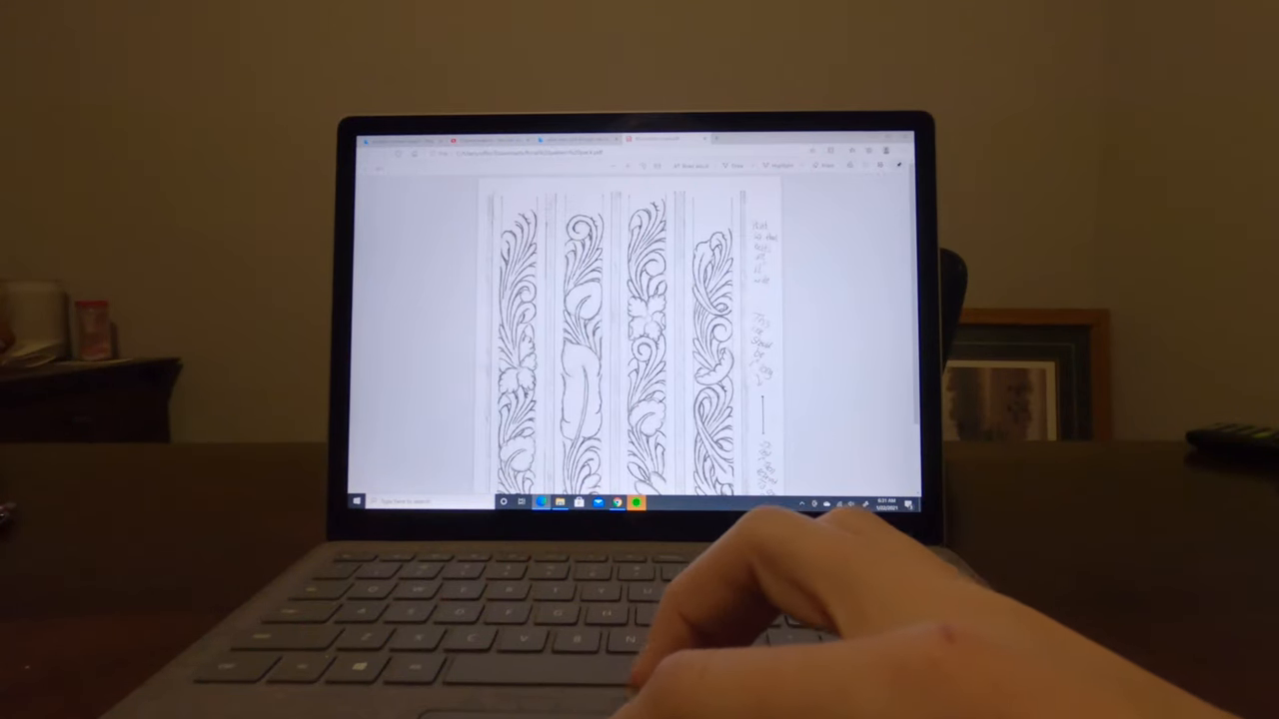
scroll("down", 3)
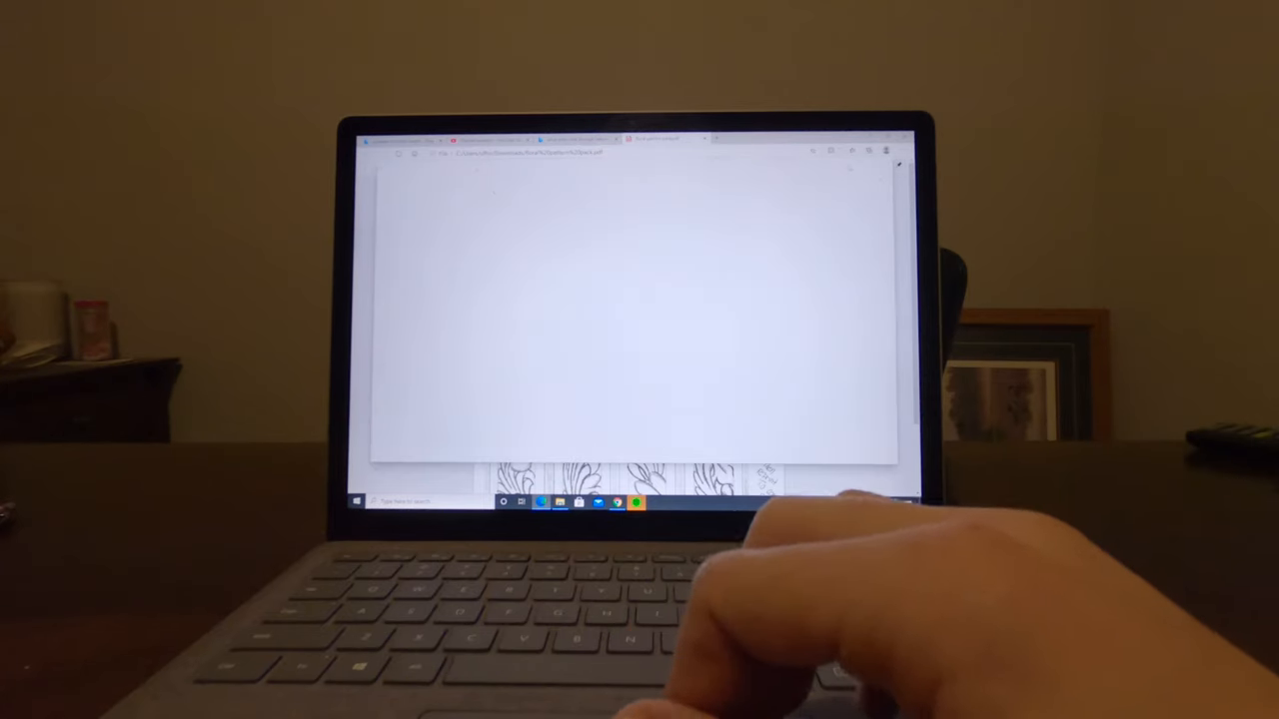